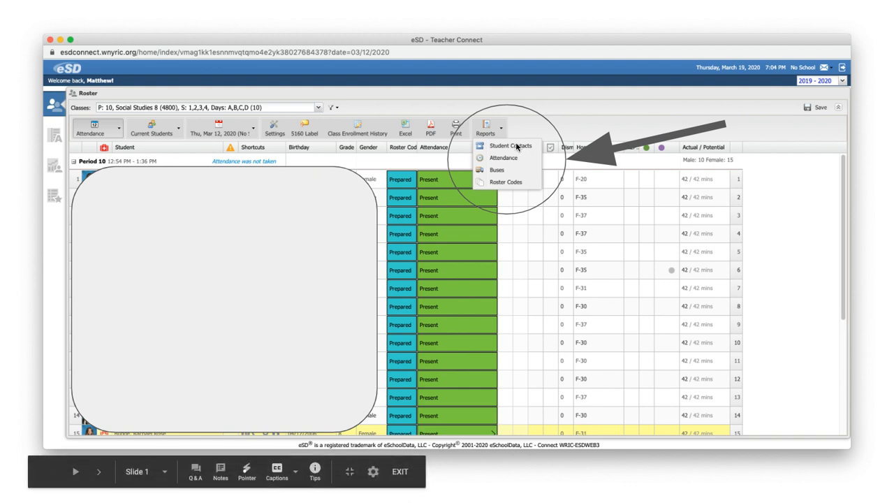
{"action": "mouse_move", "coordinate": [497, 135]}
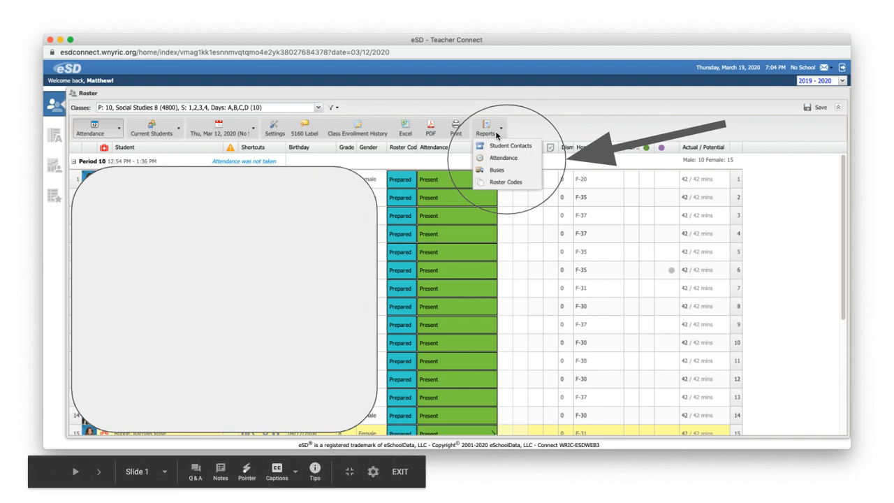
{"action": "mouse_move", "coordinate": [501, 146]}
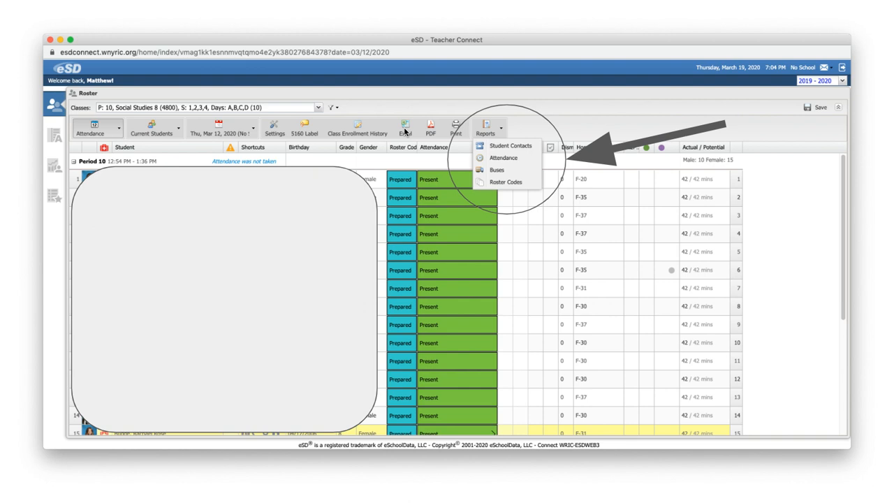
{"action": "mouse_move", "coordinate": [519, 159]}
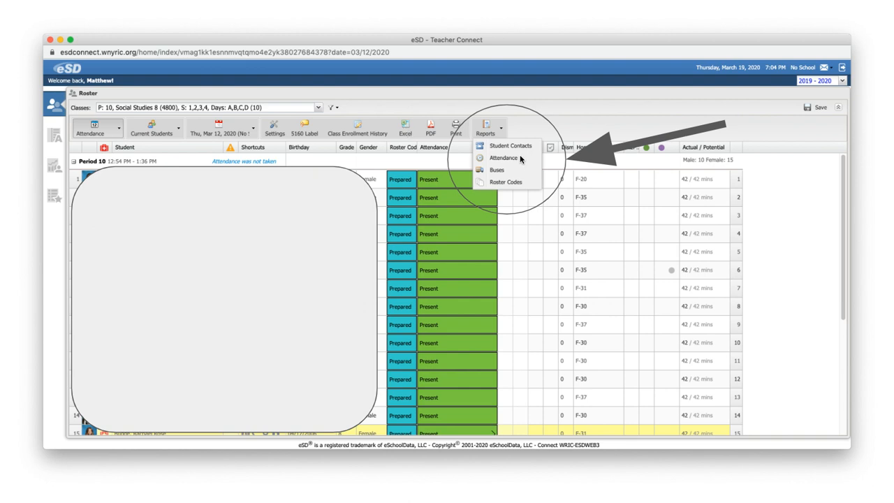
{"action": "mouse_move", "coordinate": [525, 416]}
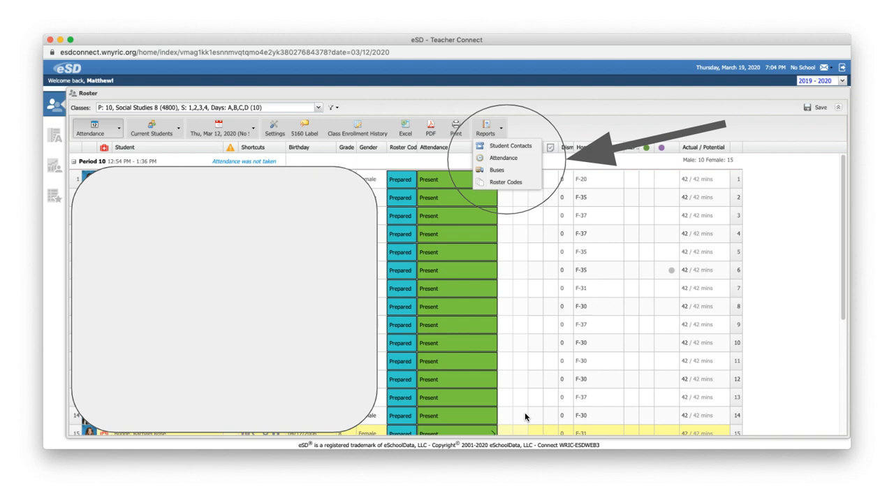
Step: Advance the slideshow to slide 2, the Student Contacts Report screenshot with its email column
{"action": "left_click", "coordinate": [511, 145]}
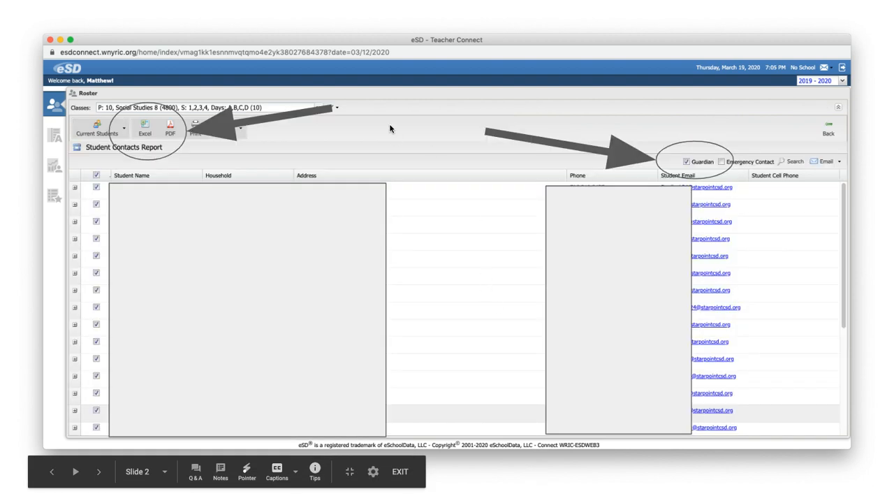
{"action": "mouse_move", "coordinate": [394, 138]}
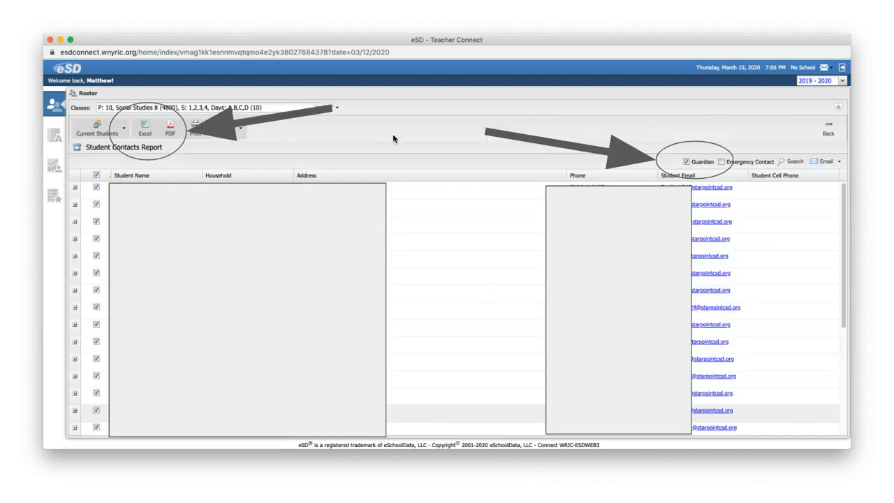
{"action": "mouse_move", "coordinate": [173, 315]}
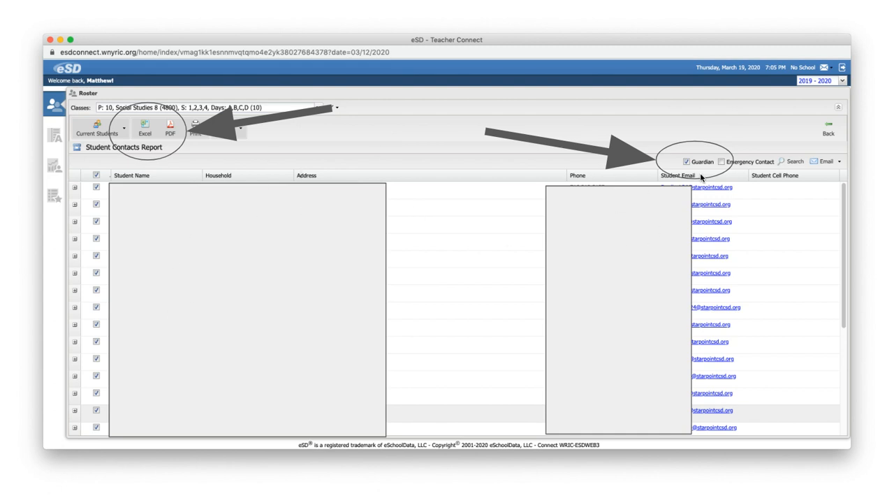
{"action": "mouse_move", "coordinate": [687, 170]}
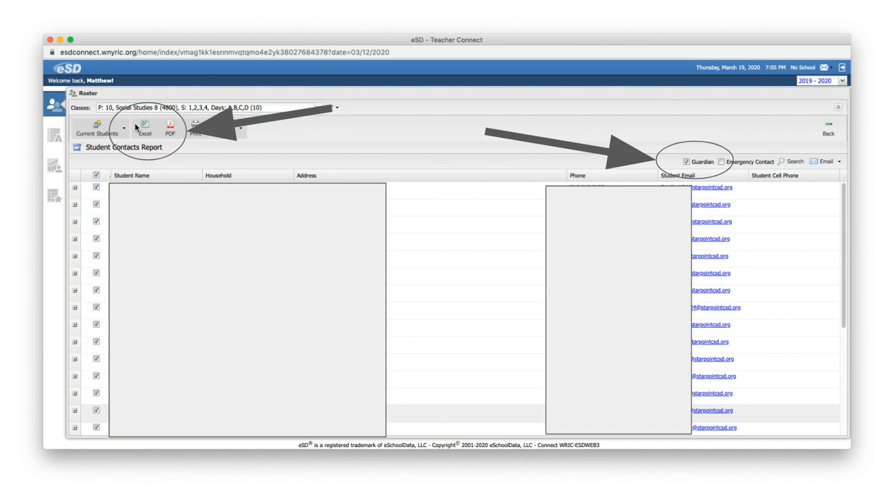
{"action": "mouse_move", "coordinate": [174, 213]}
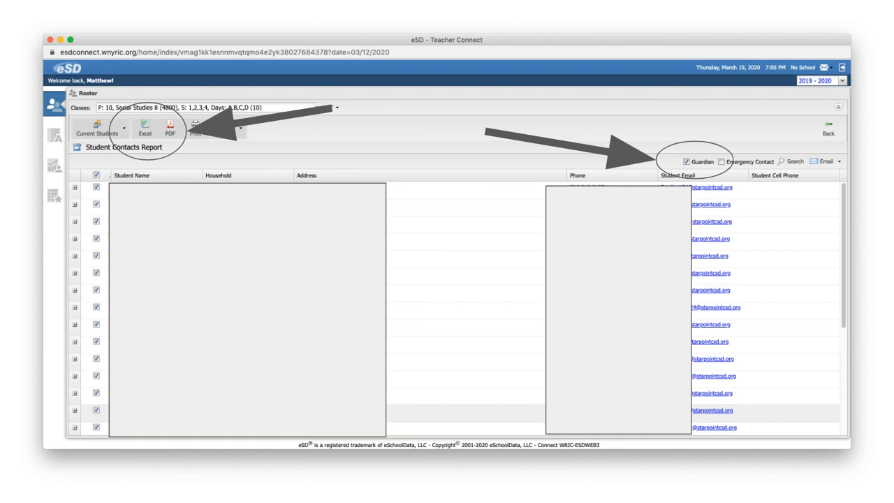
{"action": "mouse_move", "coordinate": [128, 192]}
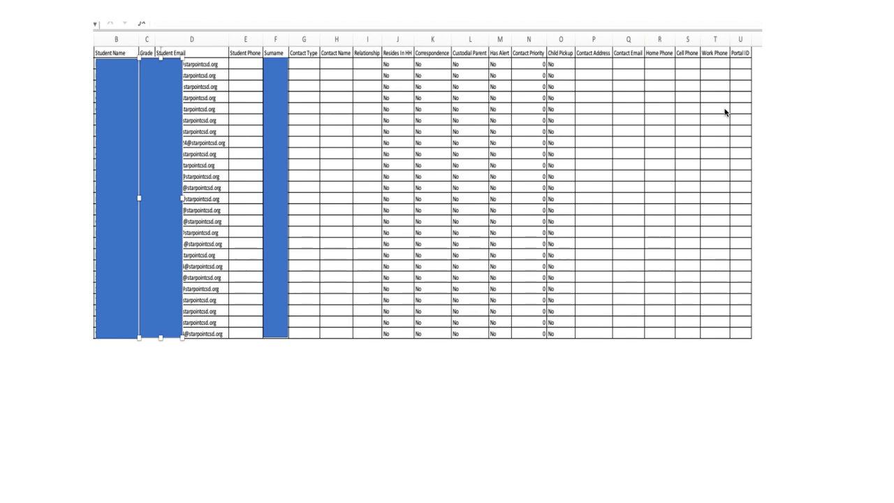
{"action": "mouse_move", "coordinate": [245, 58]}
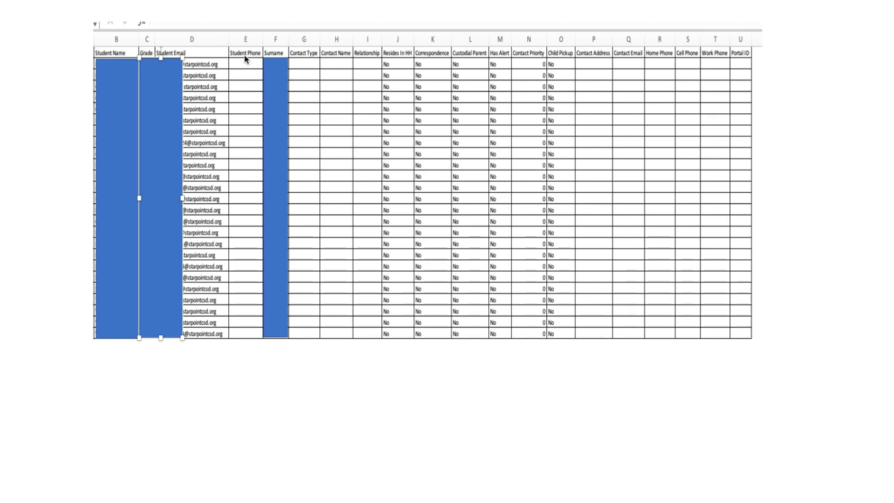
{"action": "mouse_move", "coordinate": [244, 36]}
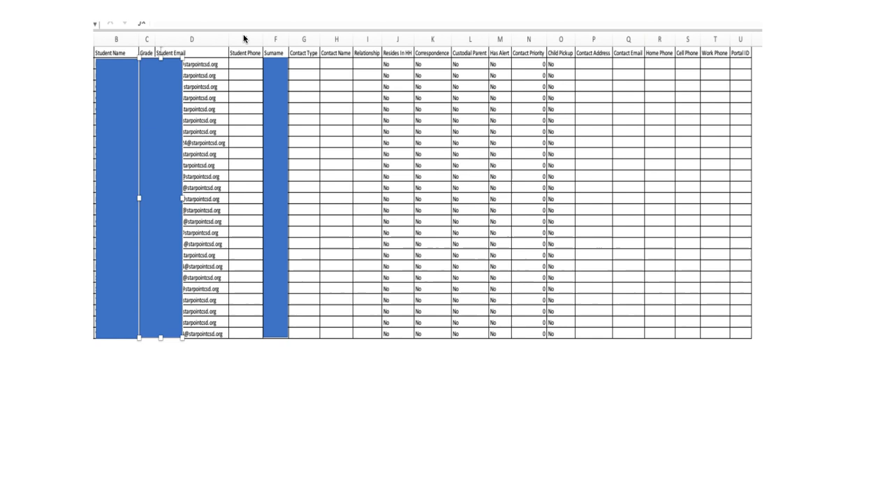
{"action": "mouse_move", "coordinate": [732, 123]}
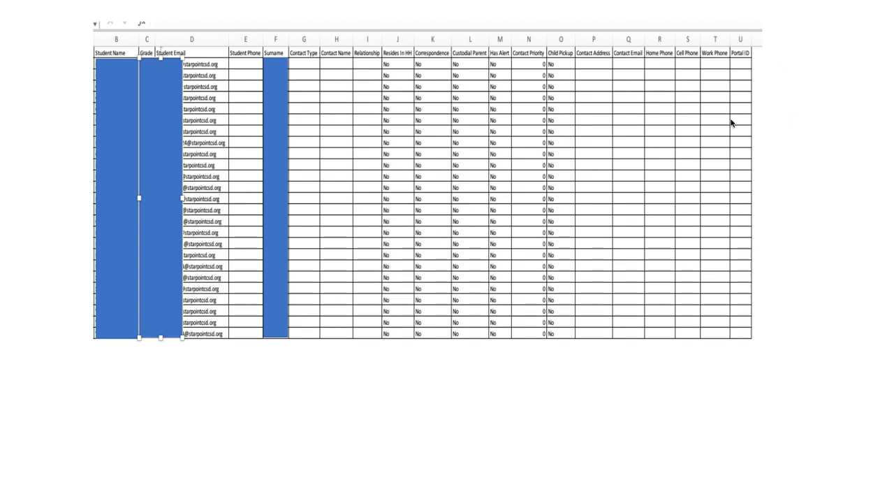
{"action": "mouse_move", "coordinate": [305, 120]}
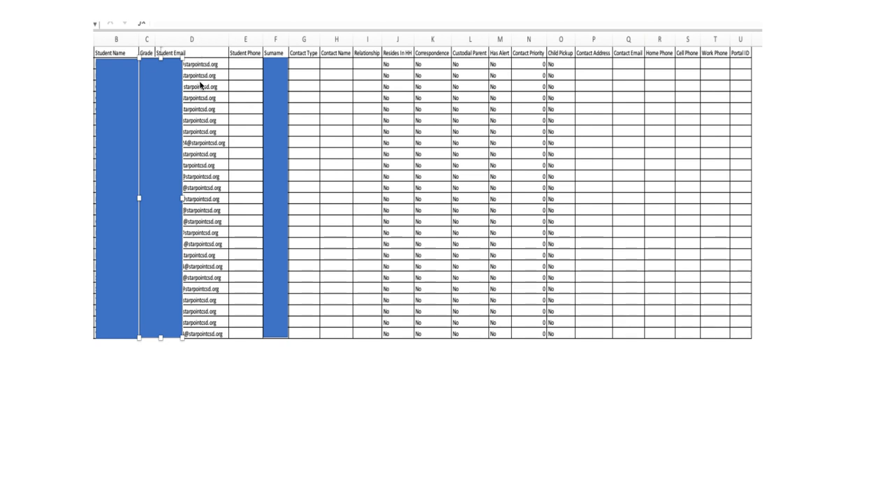
{"action": "mouse_move", "coordinate": [117, 42]}
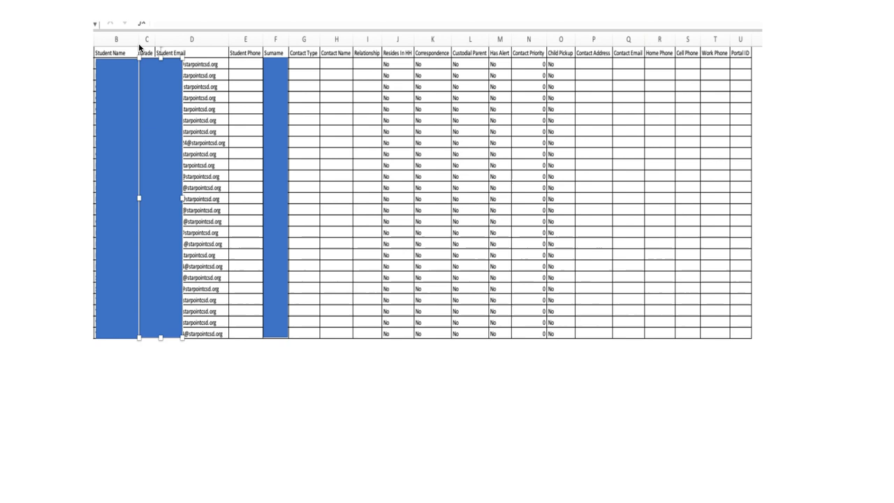
{"action": "mouse_move", "coordinate": [239, 44]}
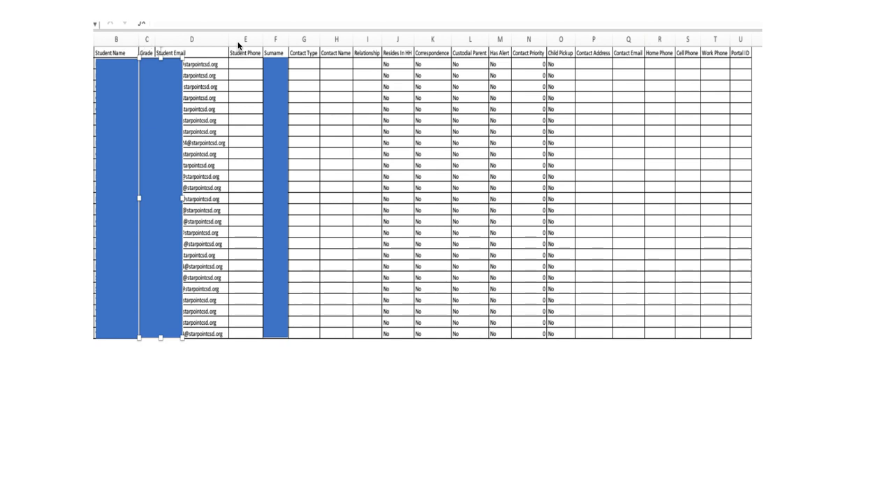
{"action": "mouse_move", "coordinate": [196, 209]}
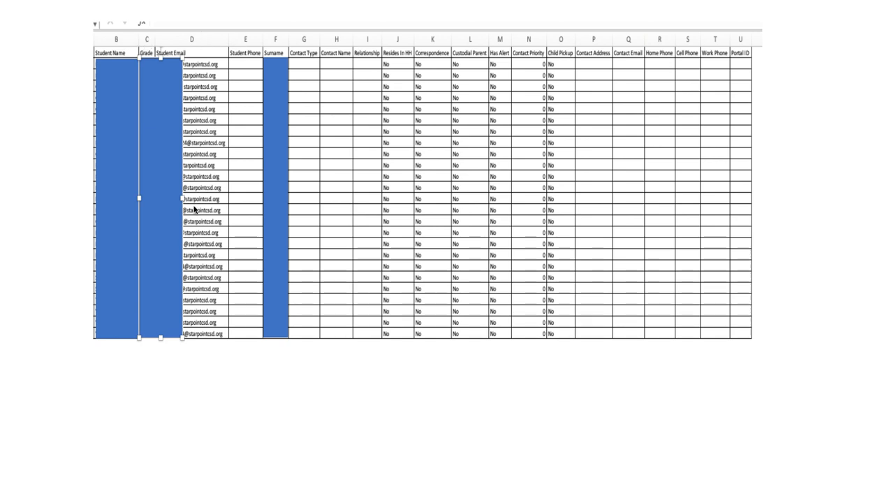
{"action": "mouse_move", "coordinate": [202, 347]}
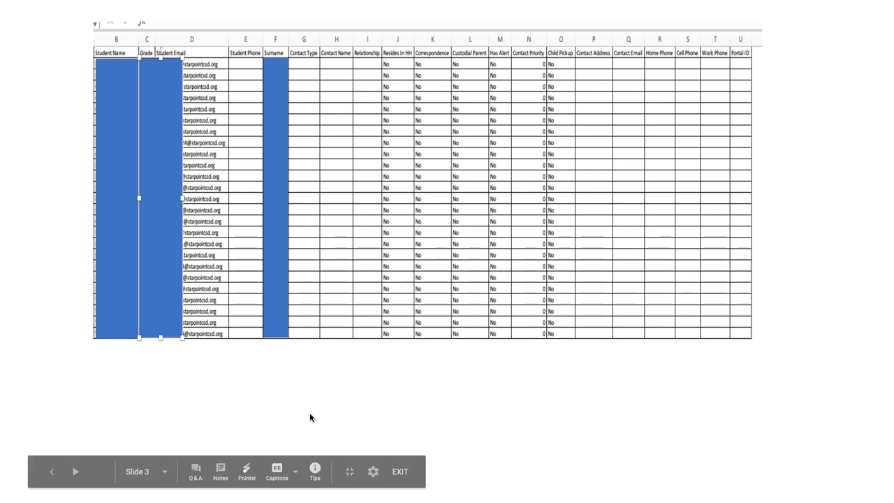
{"action": "mouse_move", "coordinate": [321, 399]}
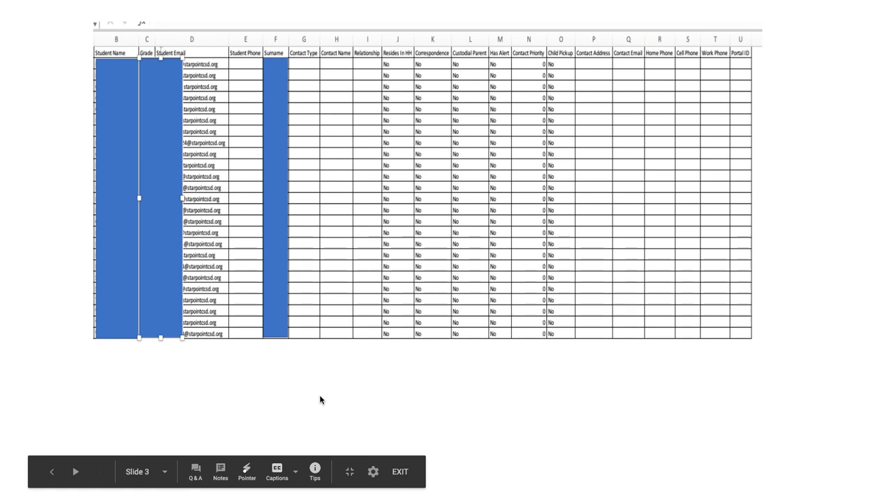
Step: Exit the slideshow from the presenter bar and return to the deck editor
{"action": "left_click", "coordinate": [399, 472]}
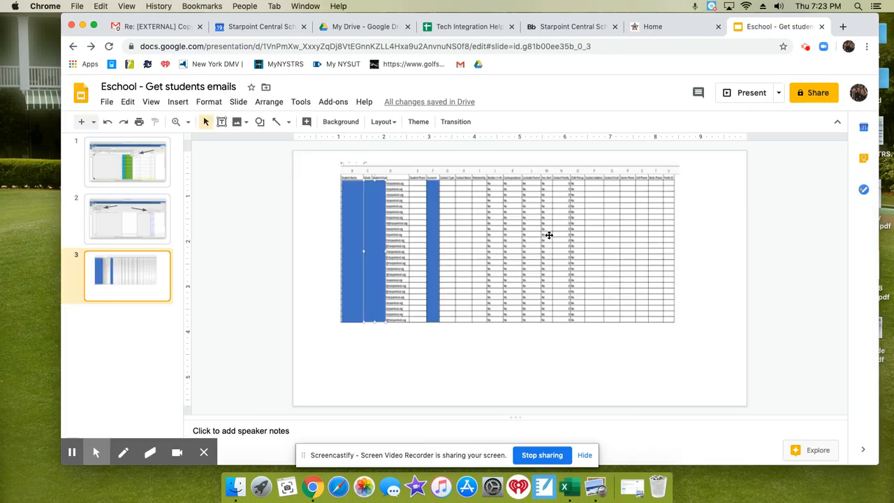